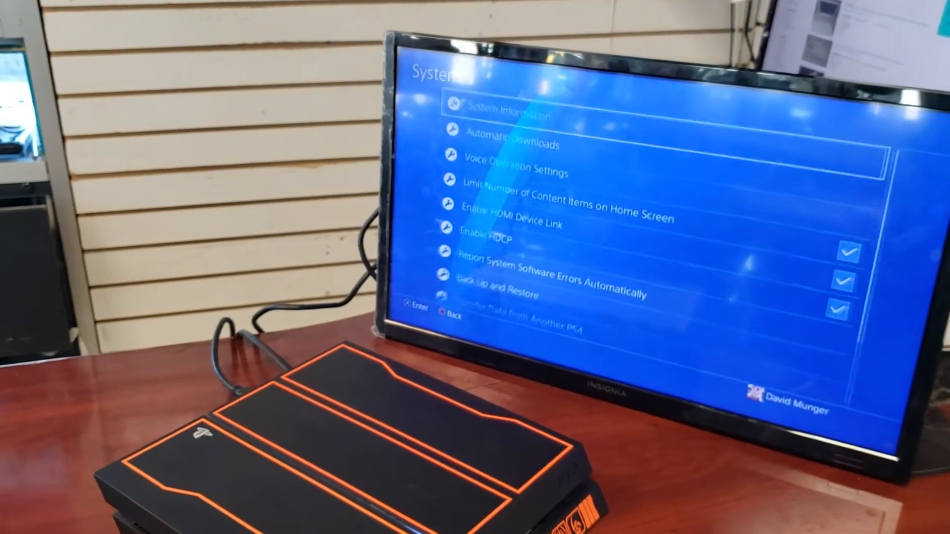
Back out to the home screen and browse past GTA V to Call of Duty: Infinite Warfare.
scroll(down, 3)
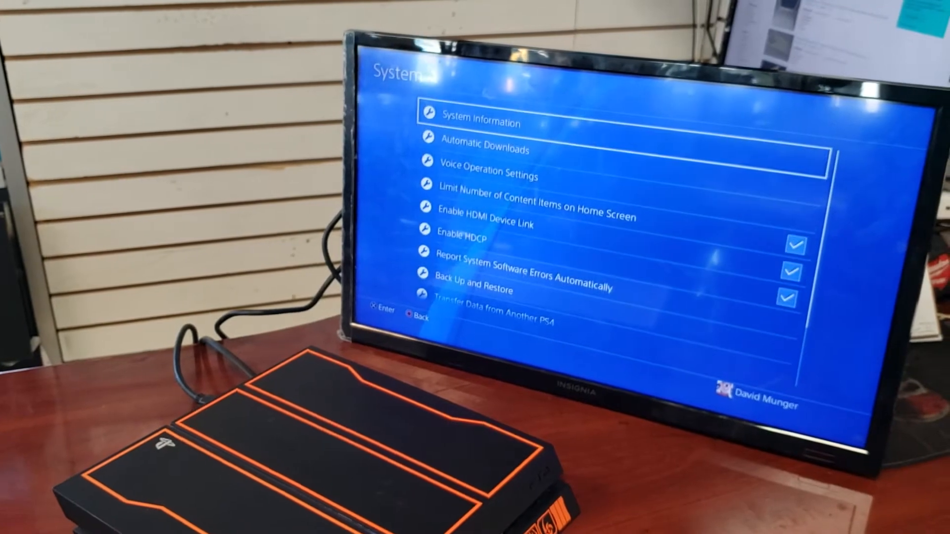
click(480, 123)
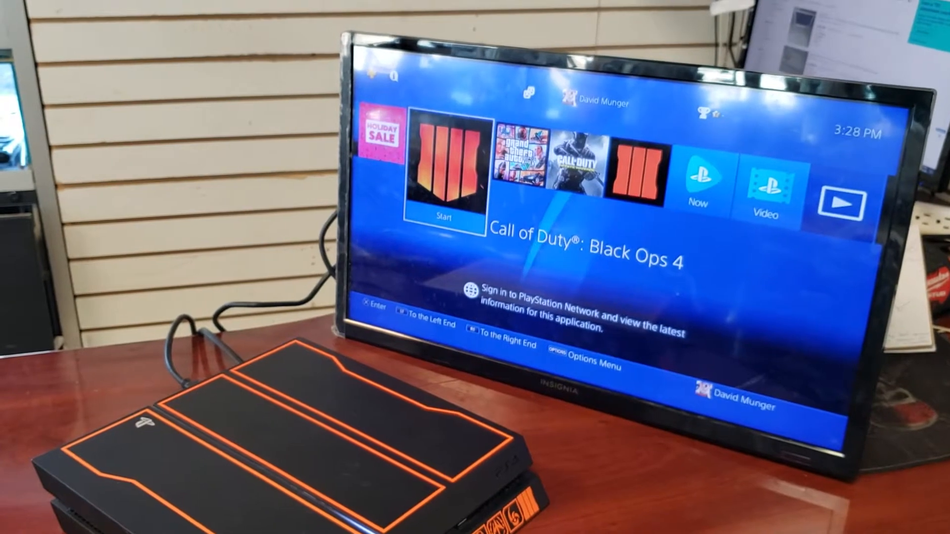
key(right)
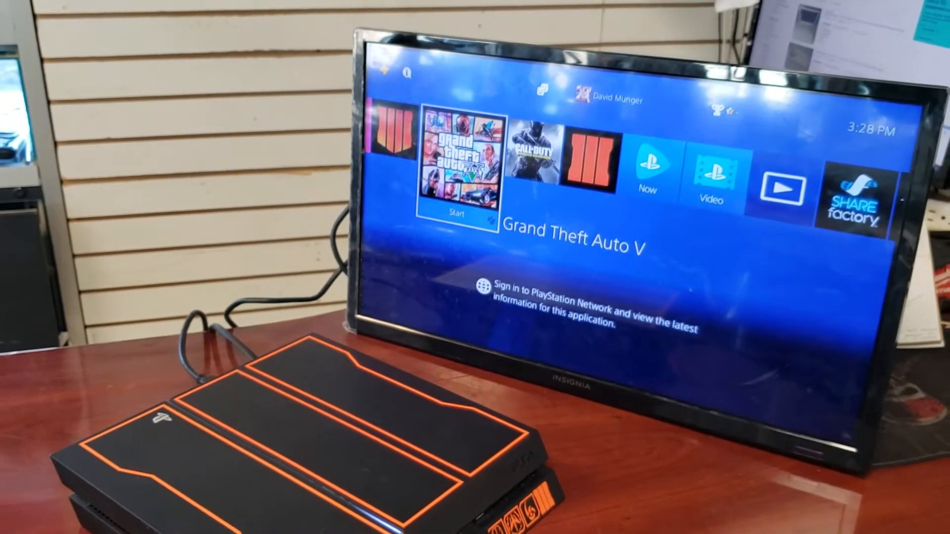
key(right)
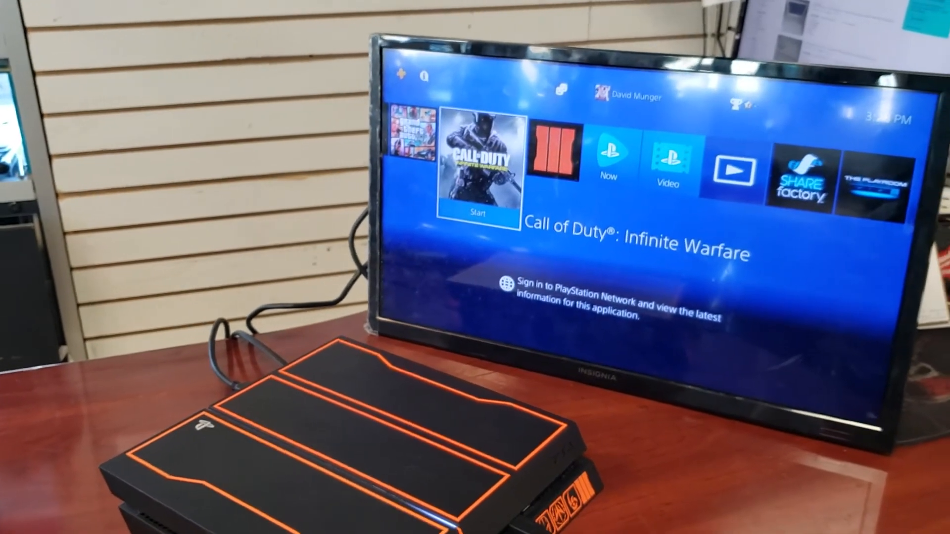